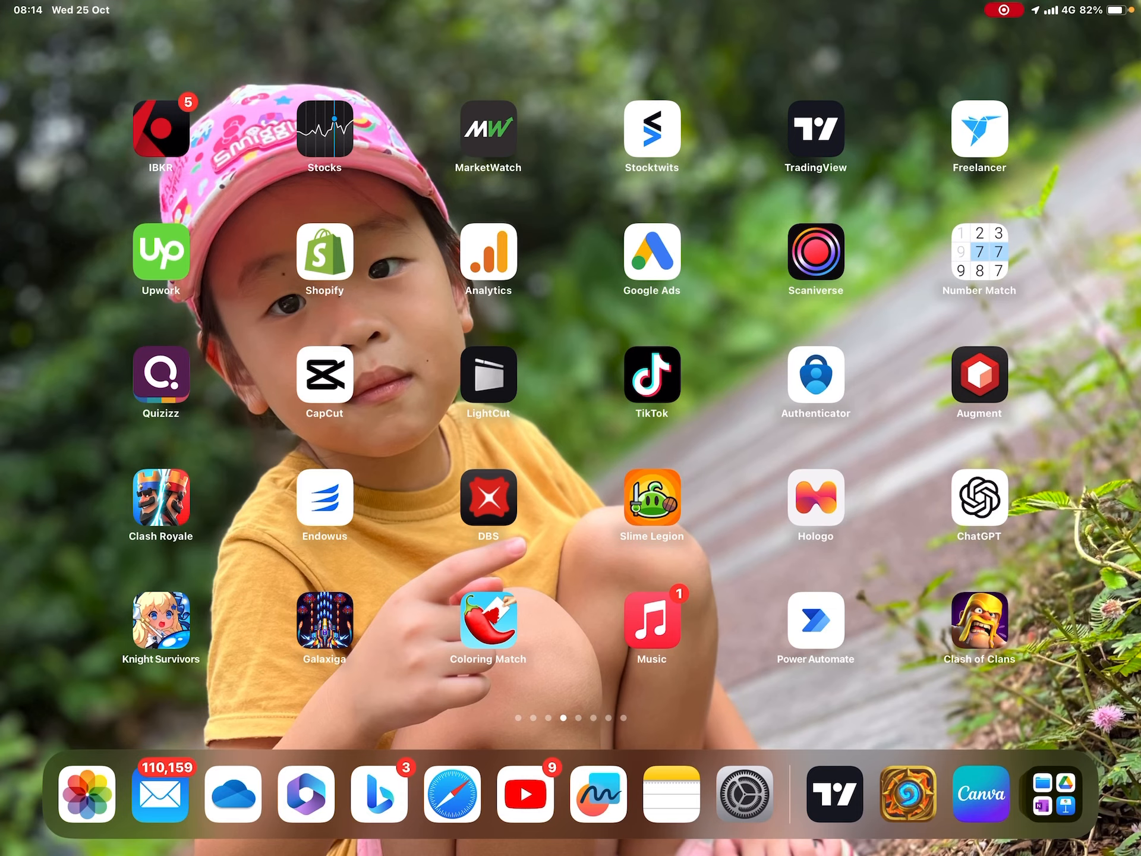
# - Search the Home Screen and launch Pages to its Recents browser
pyautogui.write('canva')
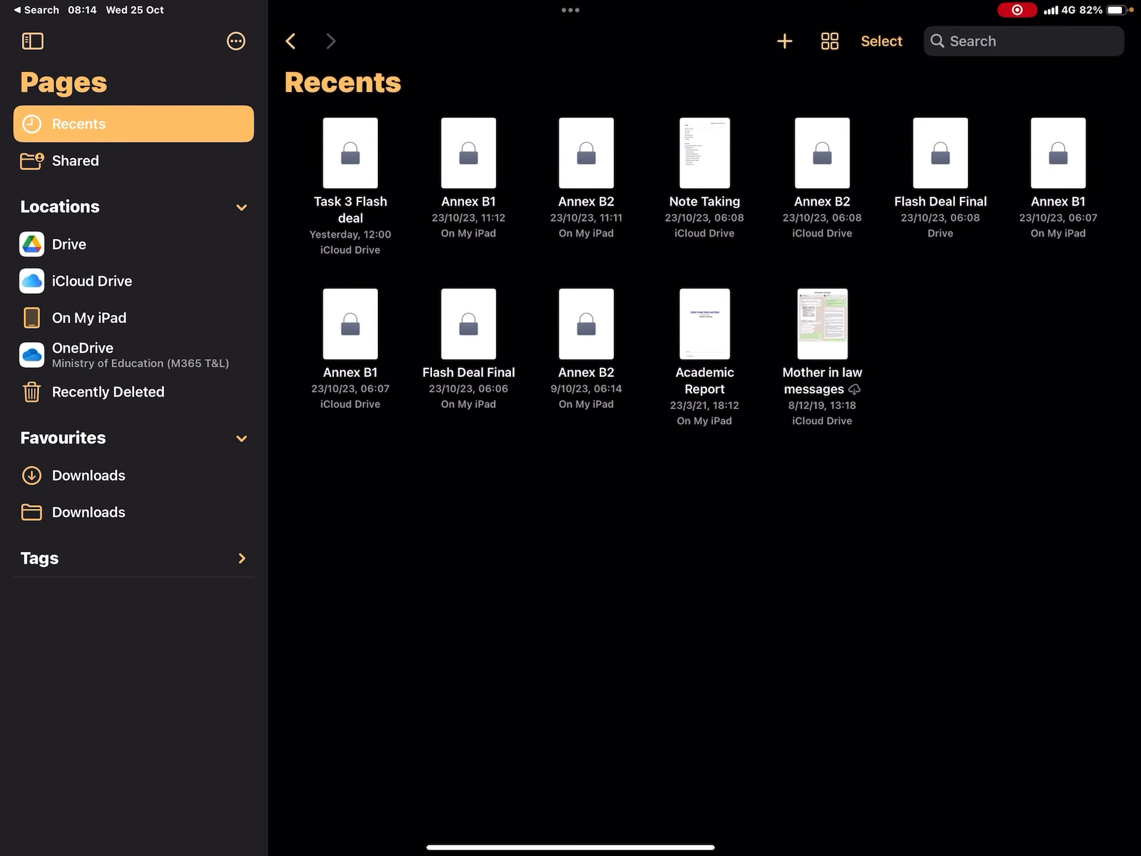
# - Create a new blank Pages document
pyautogui.click(784, 41)
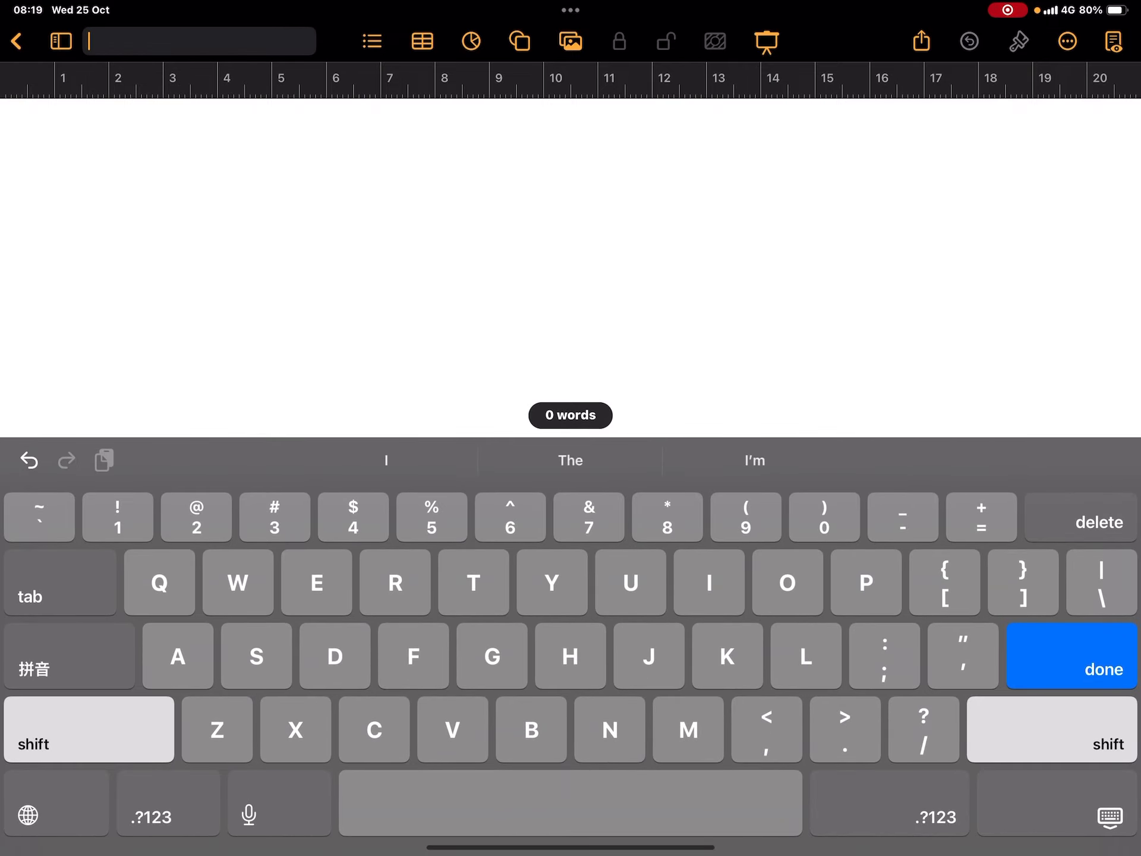
# - Title the document 'Task 1 / quiz 1'
pyautogui.write('Task 1')
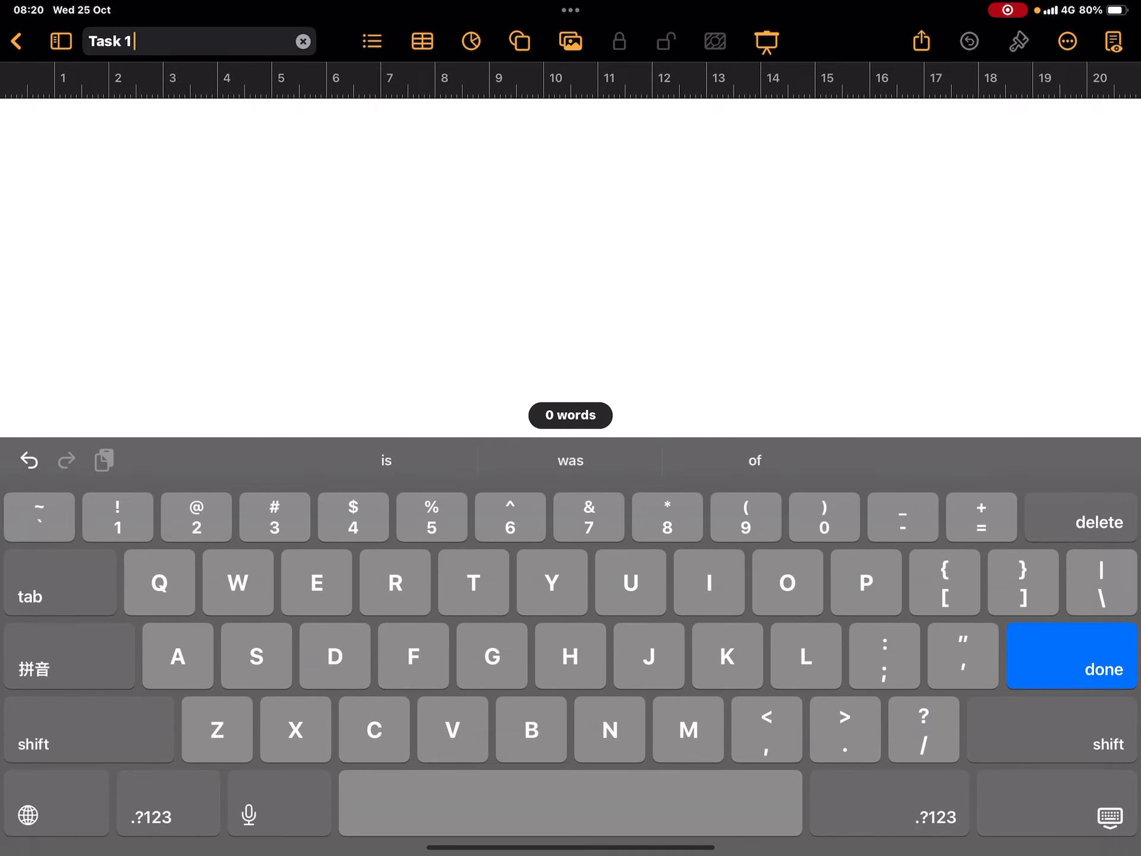
pyautogui.write('/ quiz 1')
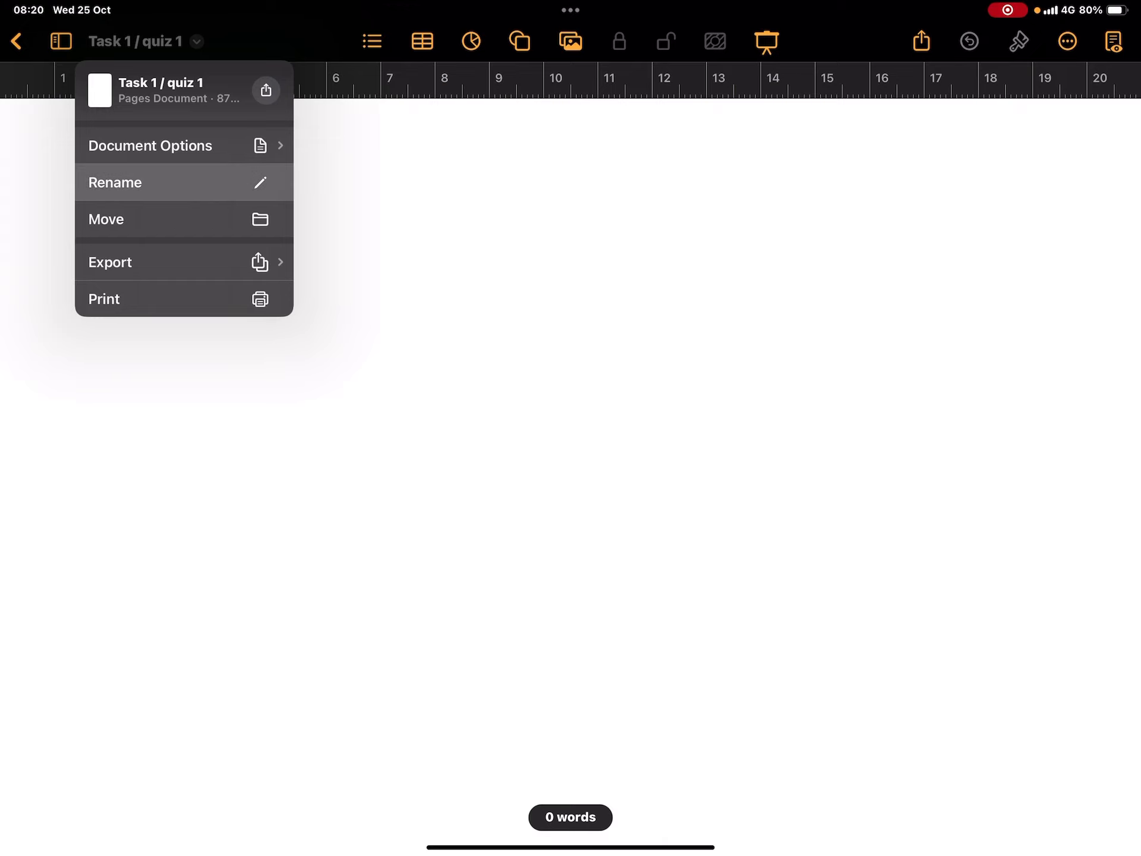
# - Choose Set Password from the document options to protect the file
pyautogui.click(149, 145)
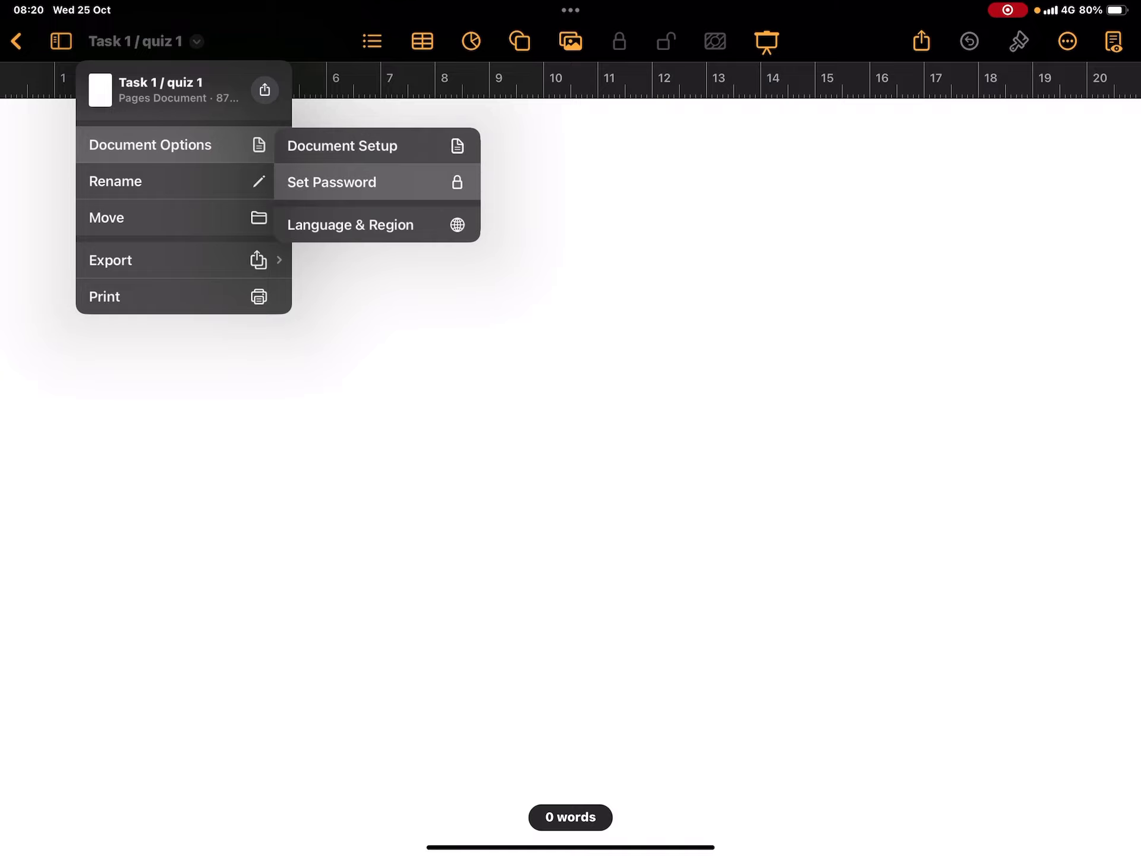
pyautogui.click(331, 181)
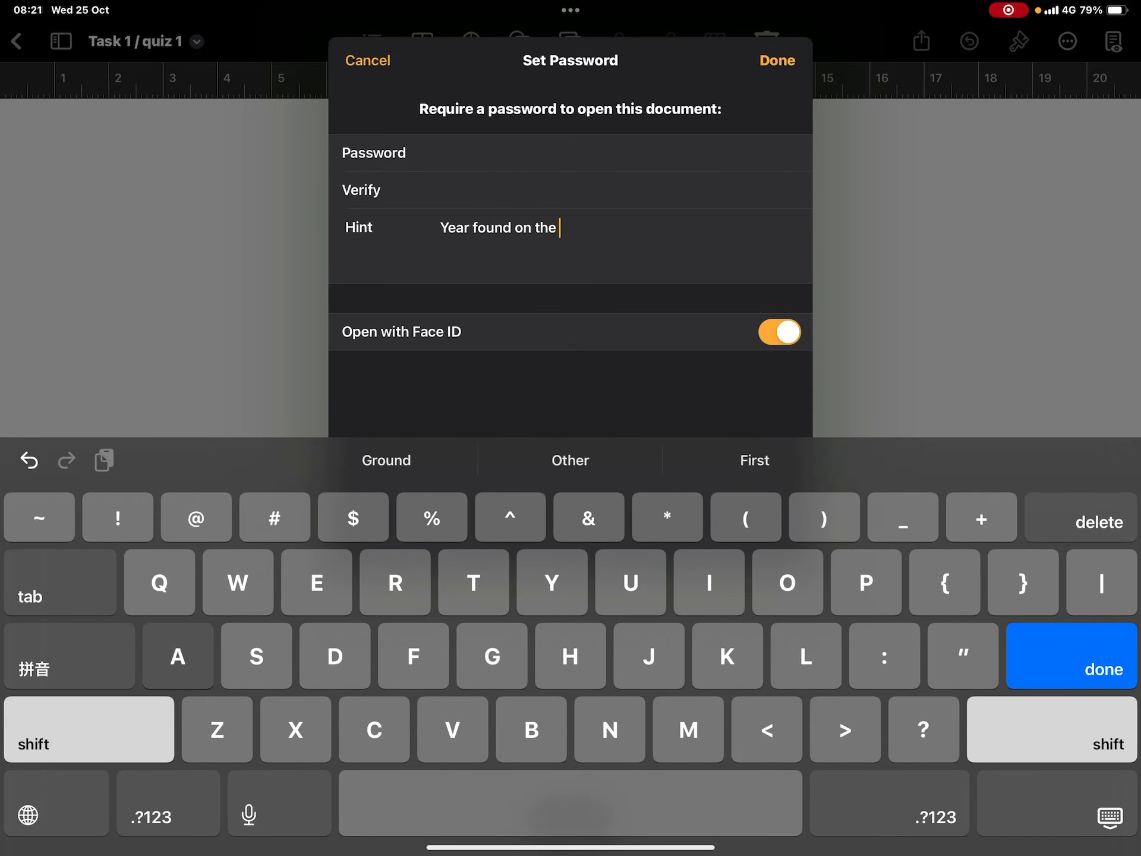
# - Complete the hint as 'Year found on the AR model' and confirm the password
pyautogui.write('AR model')
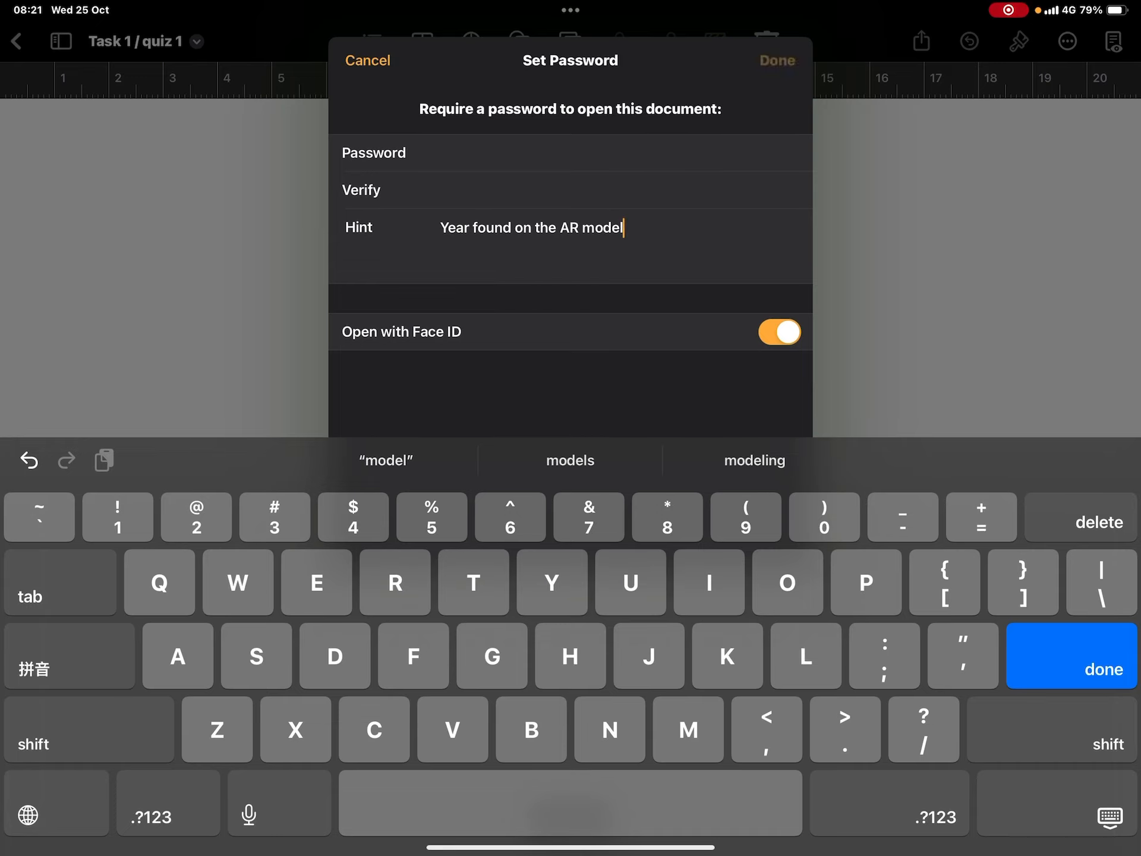
pyautogui.click(367, 61)
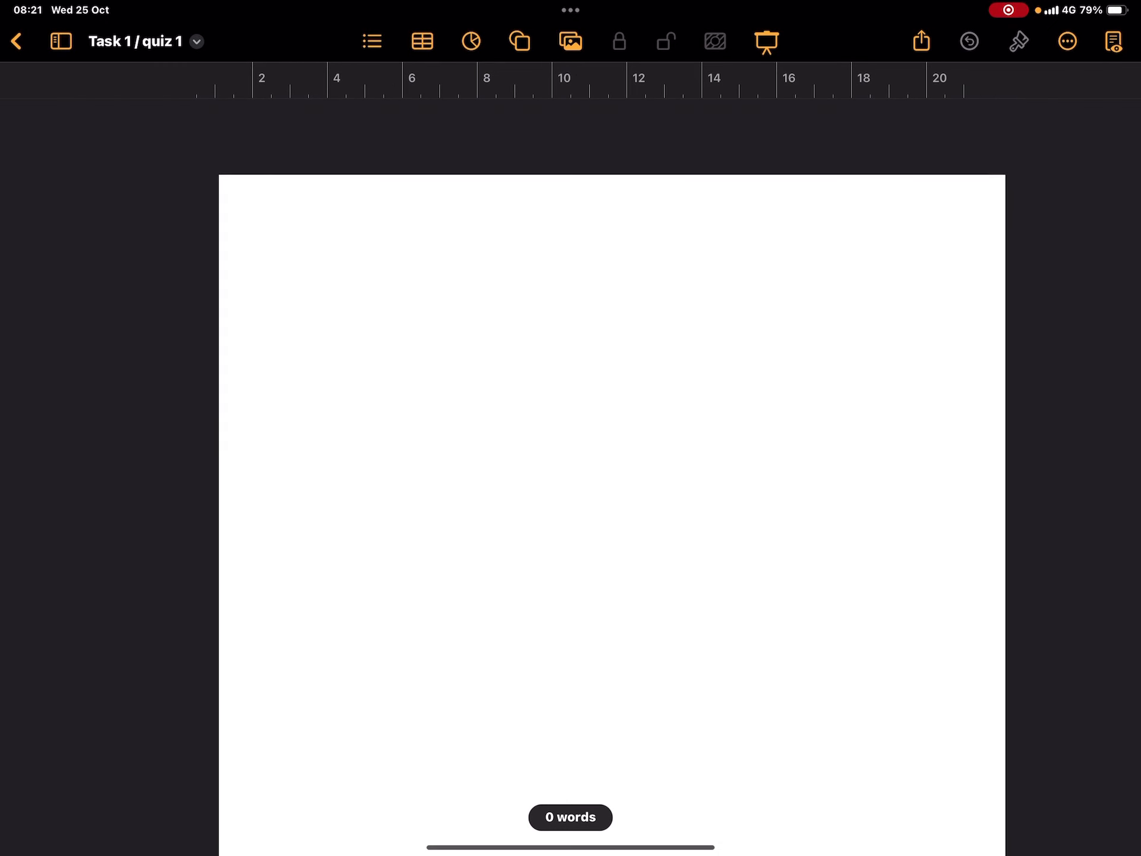